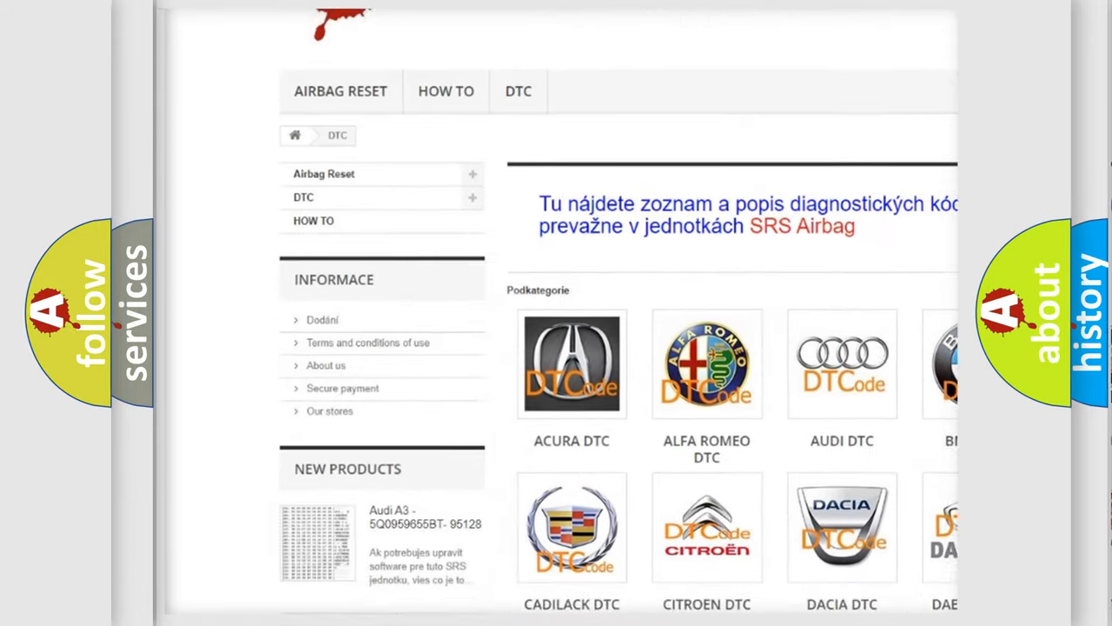
scroll("down", 3)
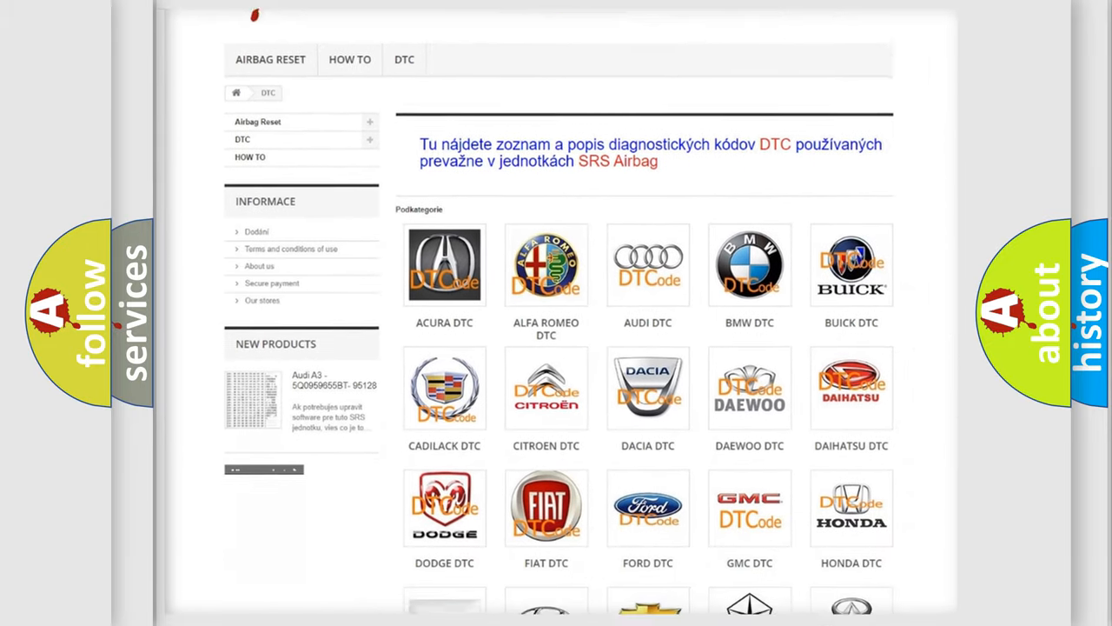
scroll("down", 3)
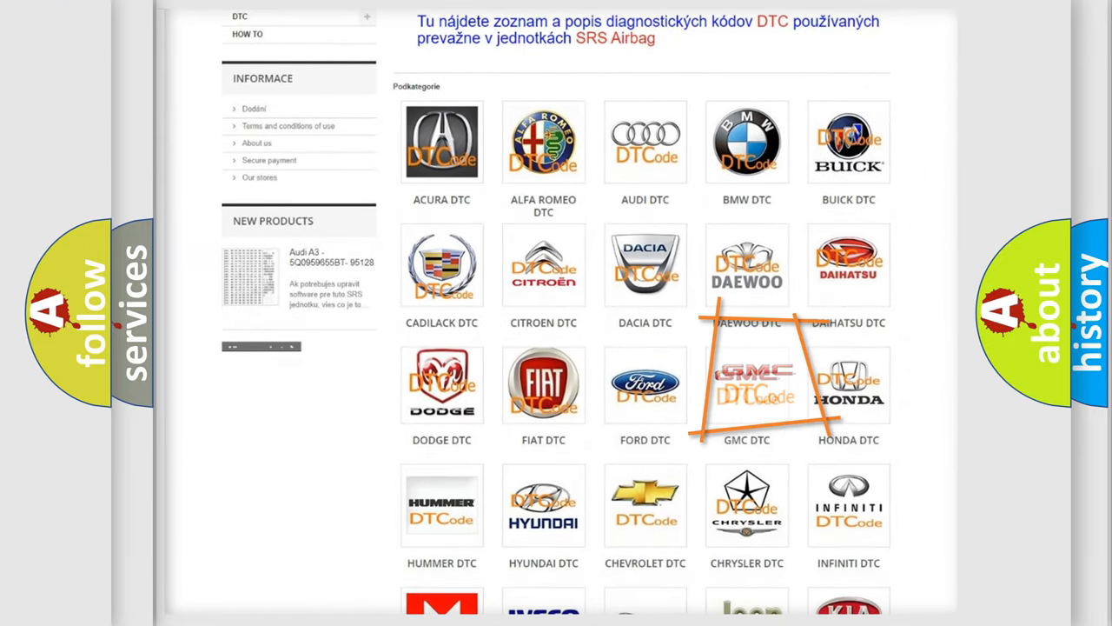